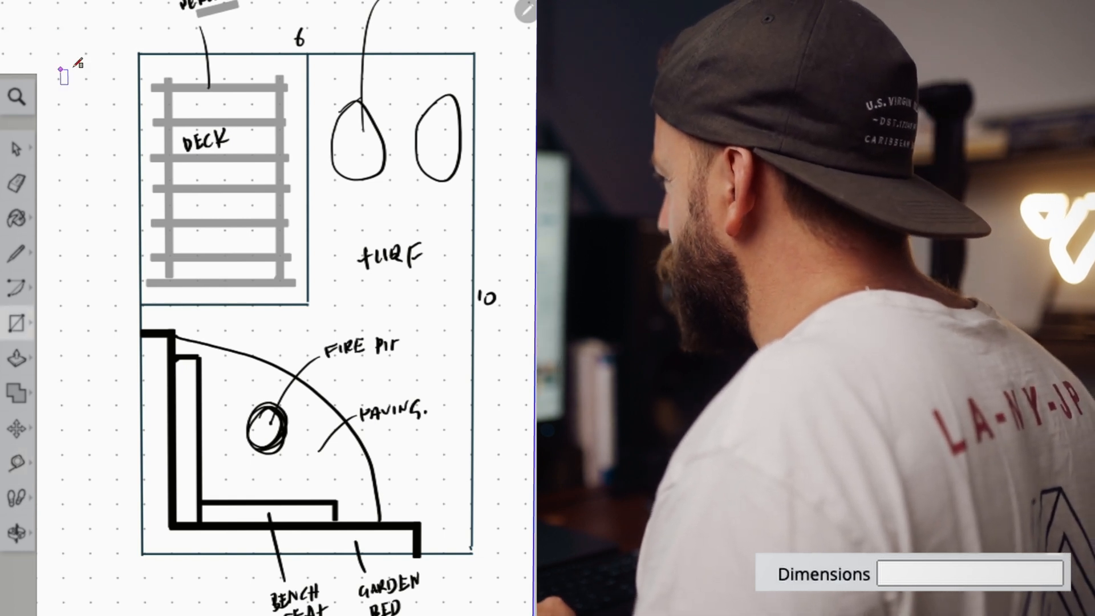
mouse_move(144, 50)
text(9)
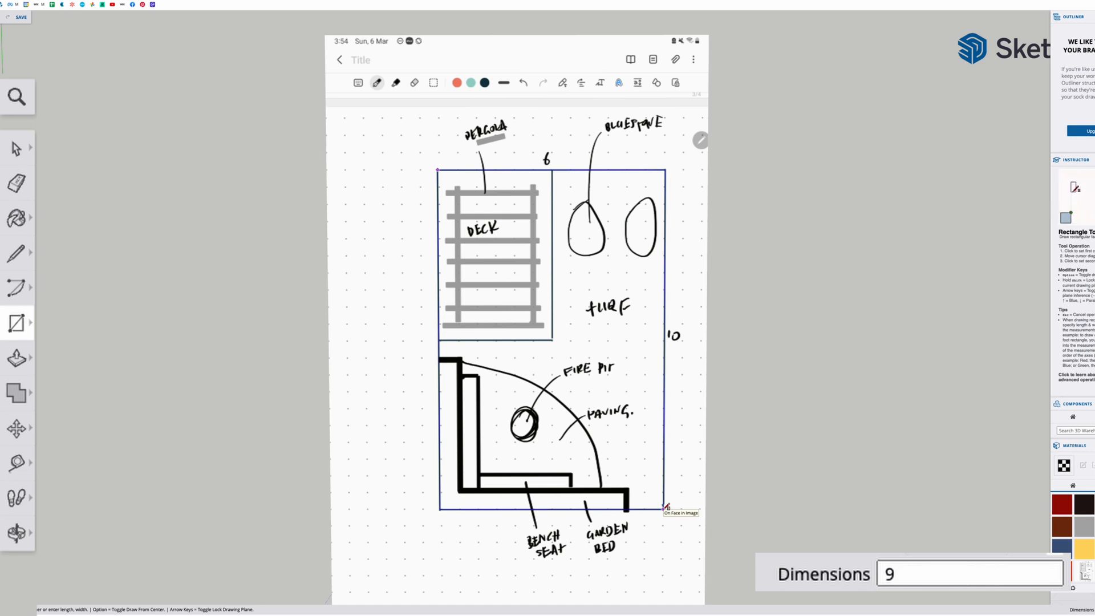
- Draw the 9000 × 6000 mm yard boundary rectangle over the sketch's outer edge
text(000,)
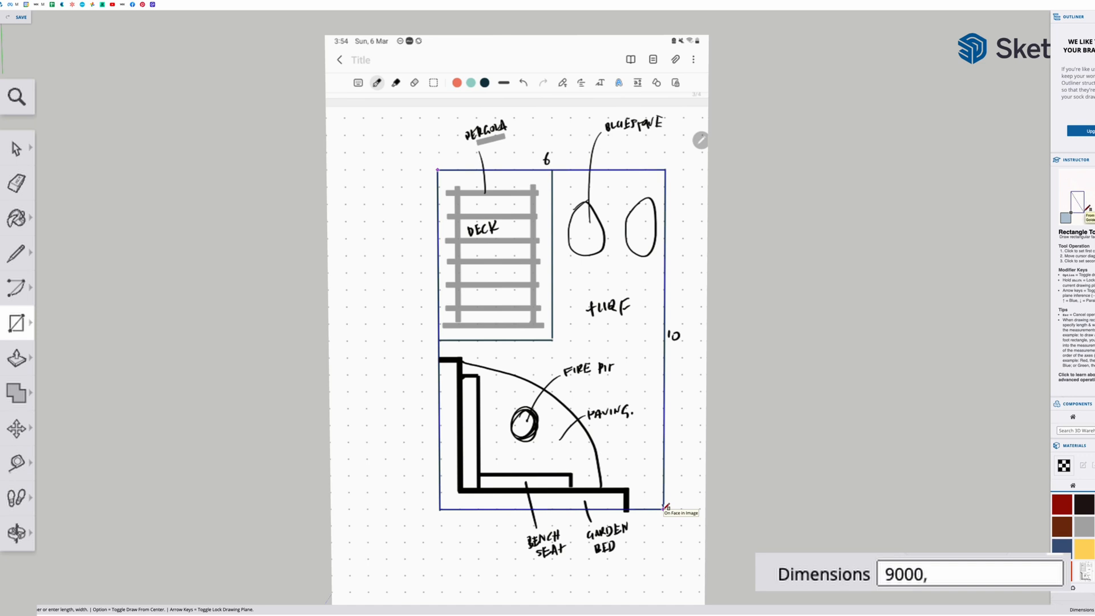
text(6000)
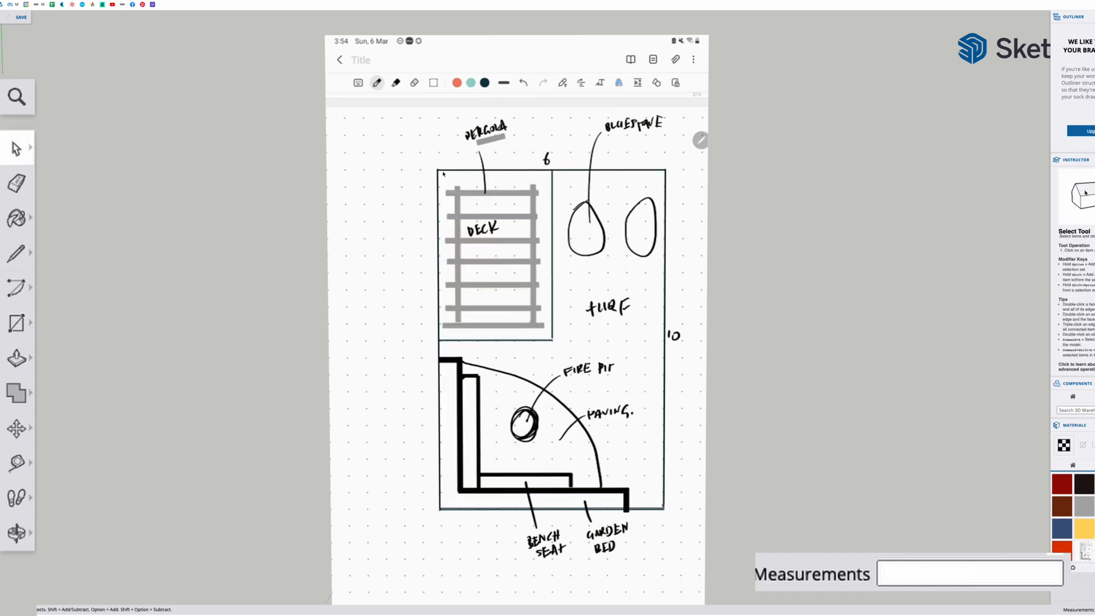
mouse_move(431, 201)
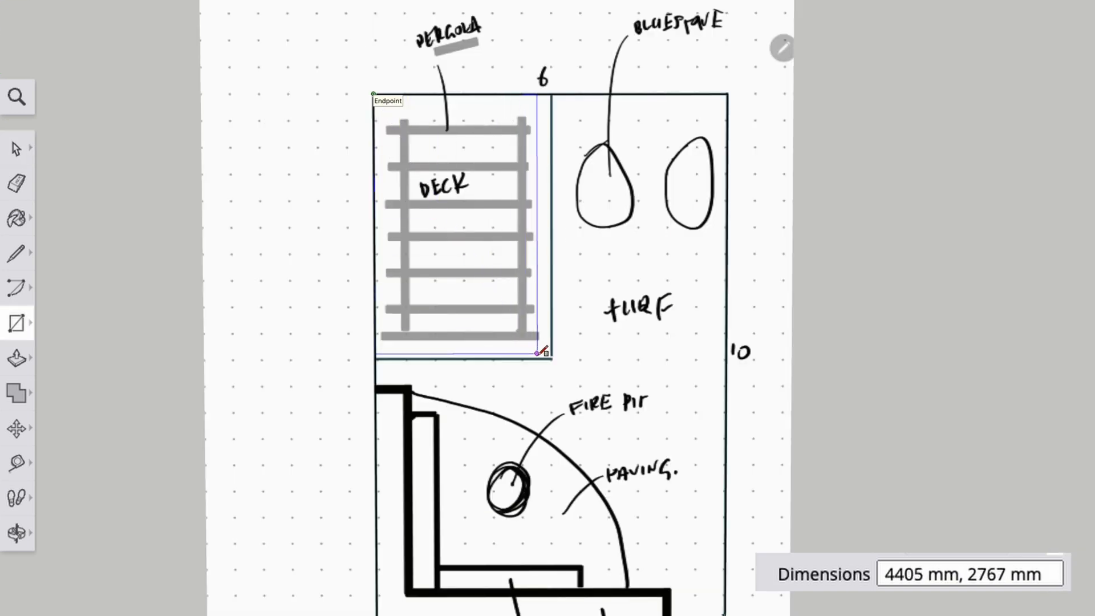
- Draw the deck rectangle from the top-left corner at the typed 4500 mm dimension
drag(538, 352, 557, 358)
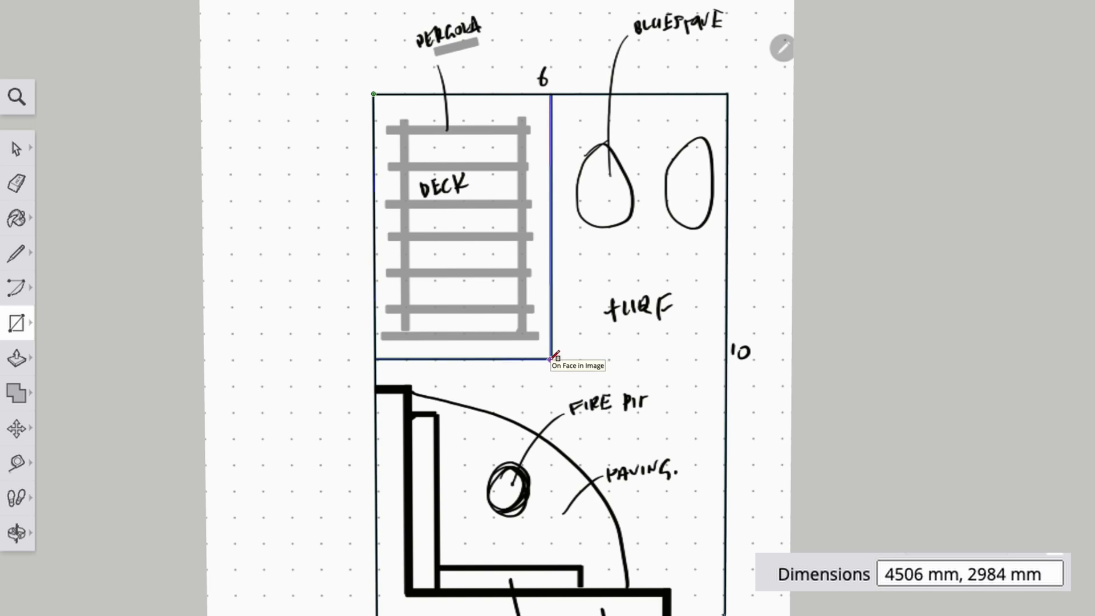
text(4500)
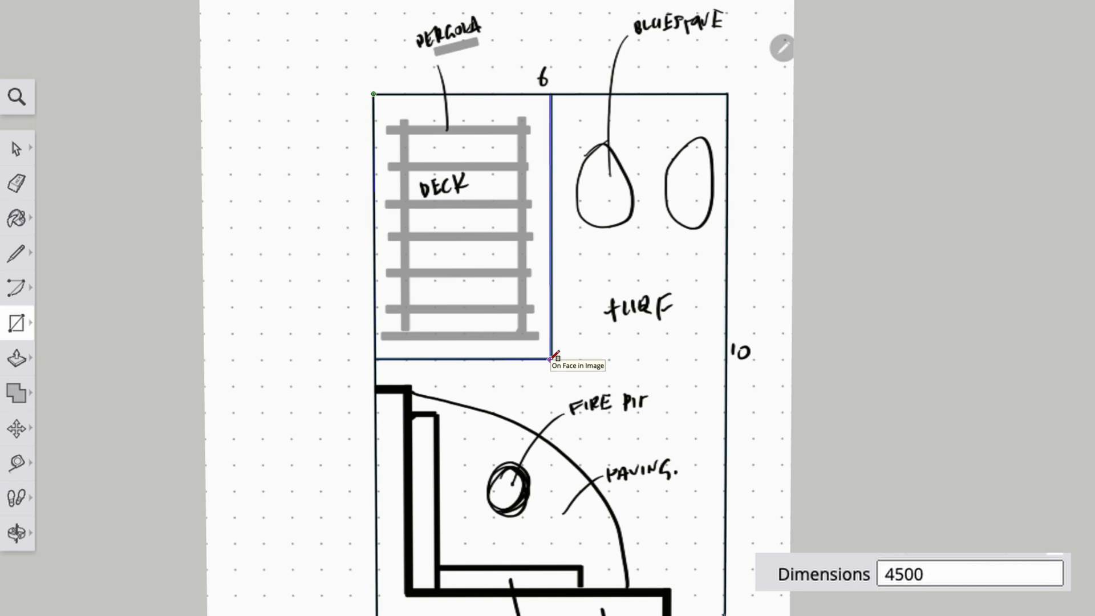
text(,30)
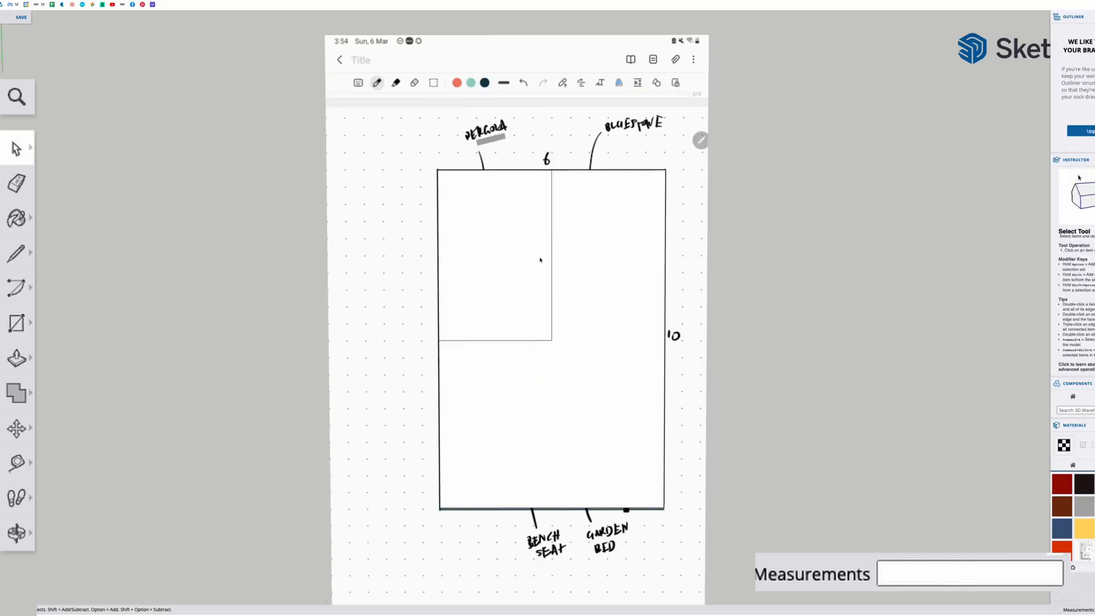
mouse_move(570, 275)
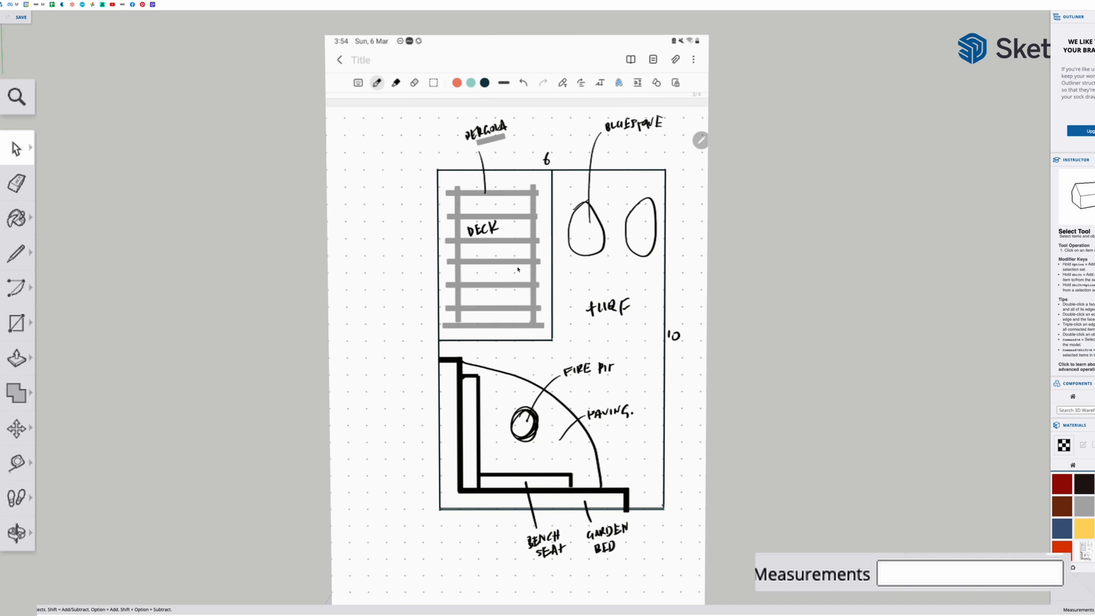
mouse_move(509, 292)
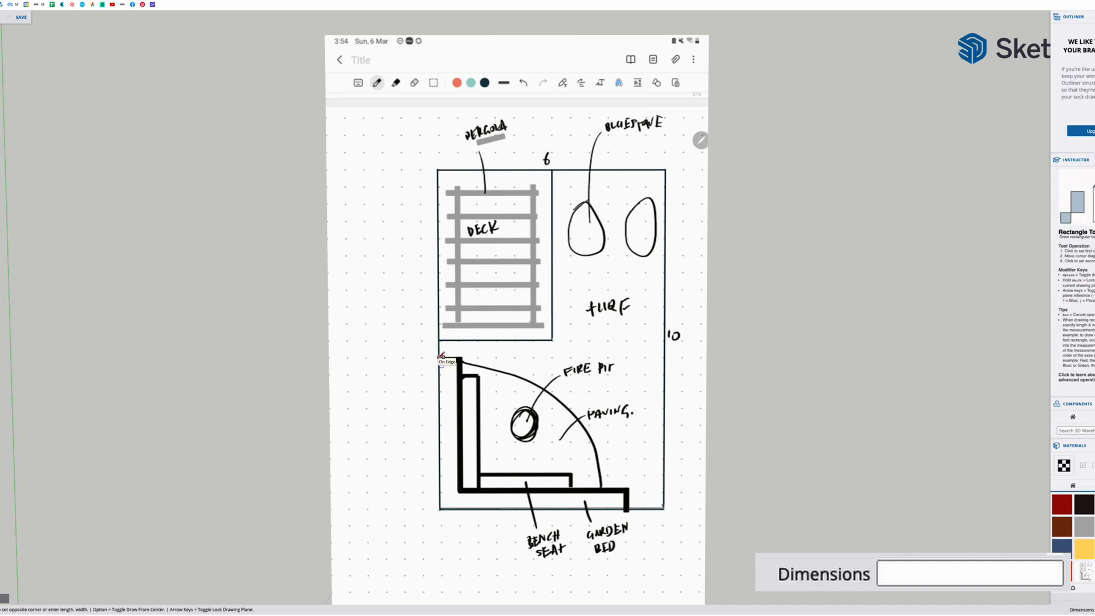
- Trace the L-shaped bench seat outline and a stepping stone over the sketch image
drag(441, 356, 629, 503)
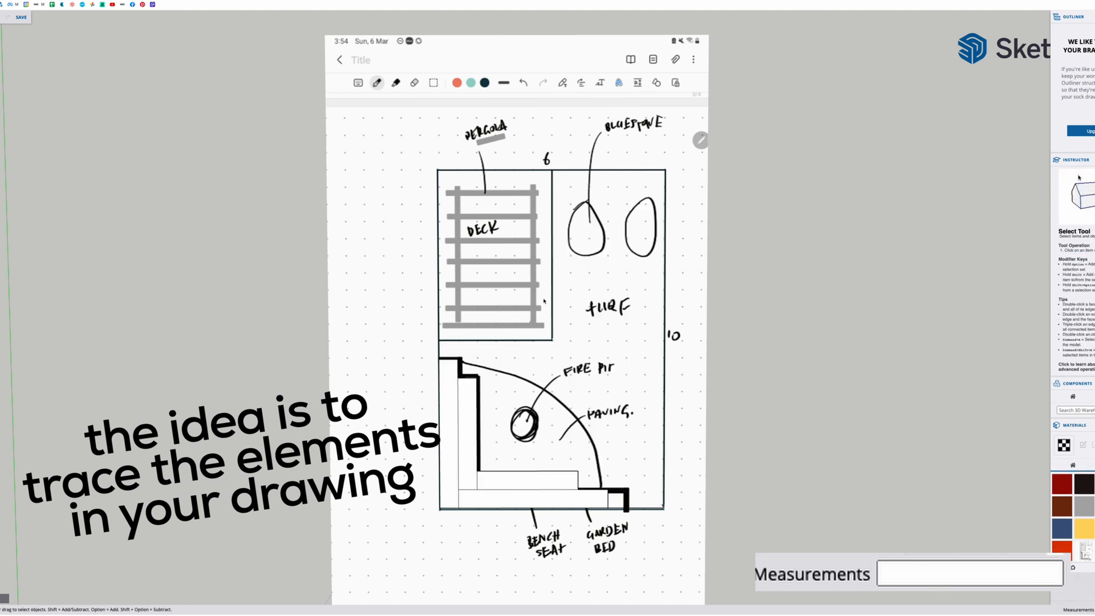
drag(576, 210, 601, 241)
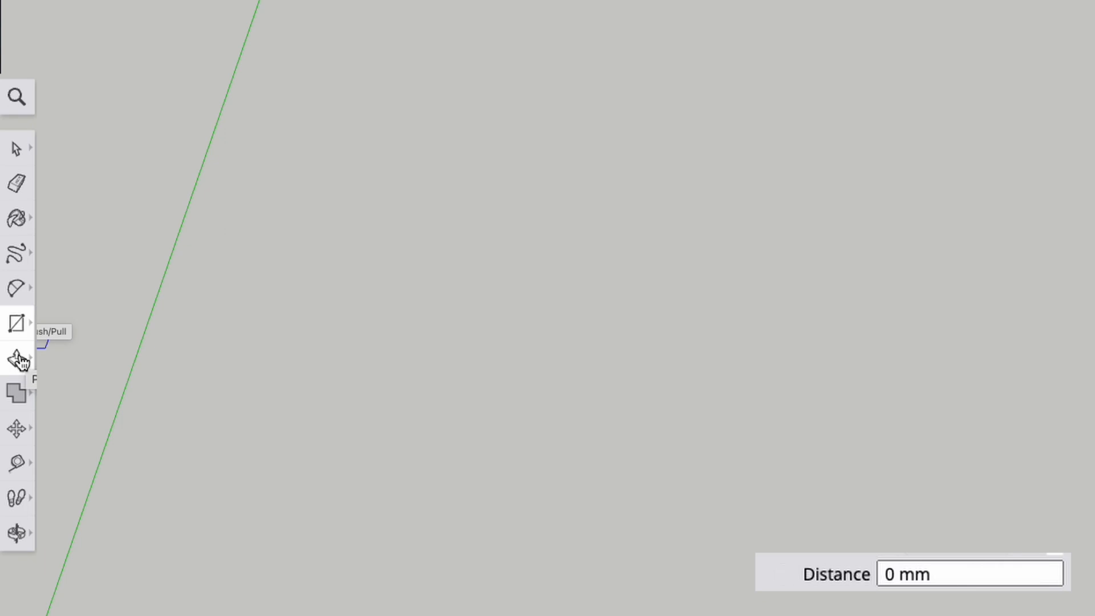
- Push/Pull the paving face and garden bed strips up by the typed height
click(15, 357)
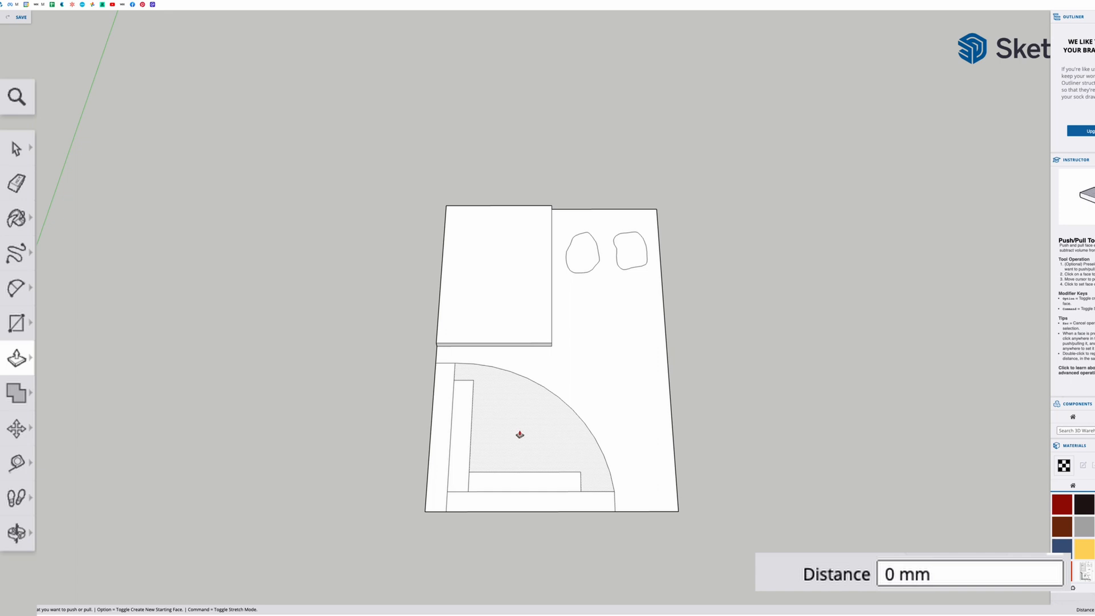
click(518, 435)
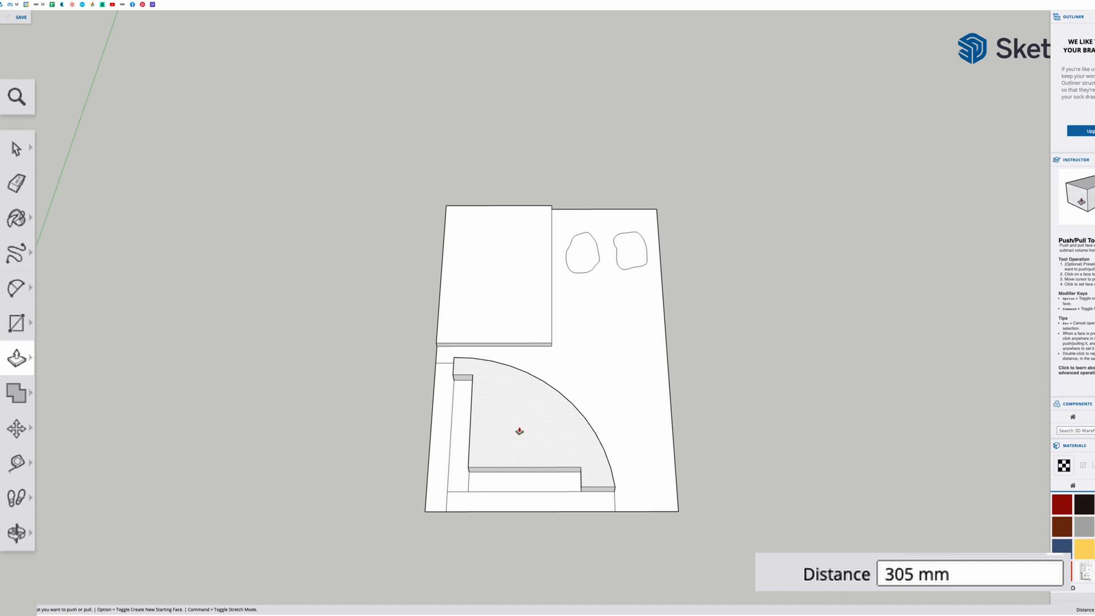
text(17)
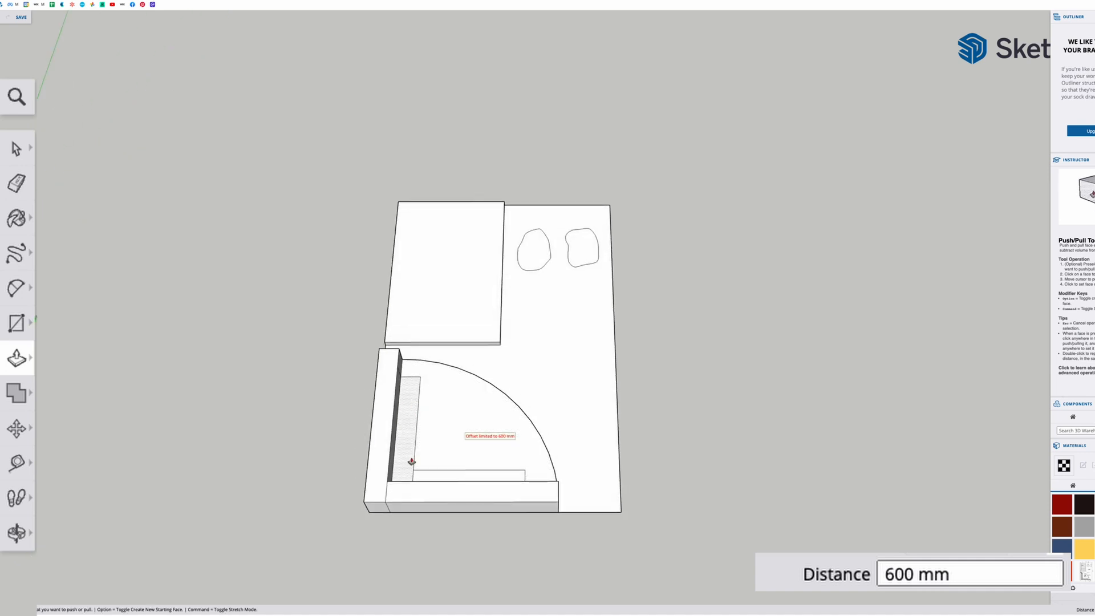
- Pull both bench seat faces up to a 450 mm height
text(450)
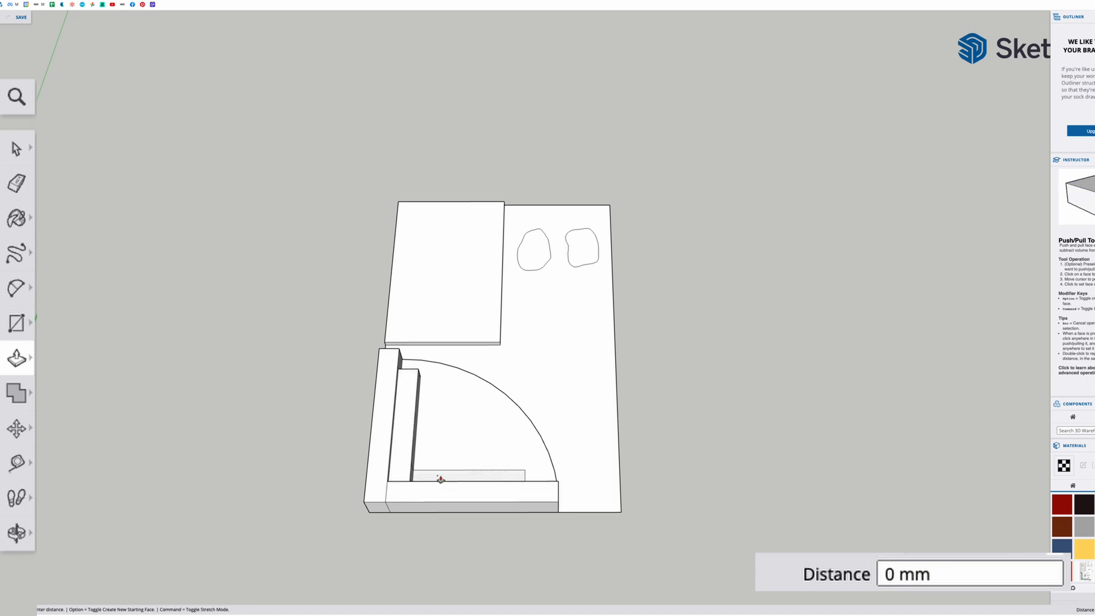
text(450)
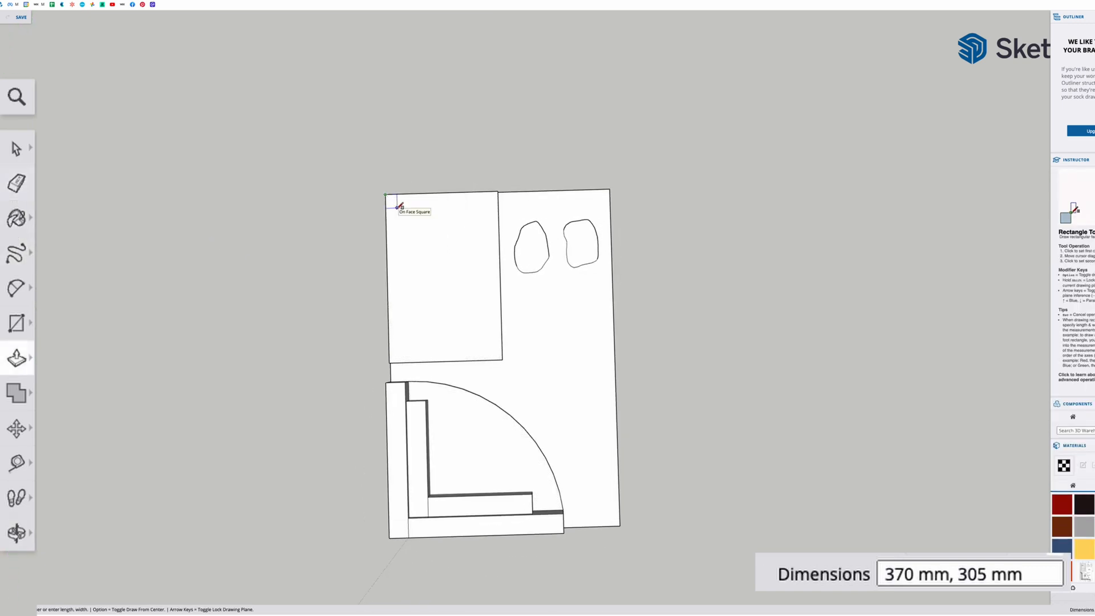
- Draw a 140 mm-wide rectangle at the deck's top-left corner from typed dimensions
click(17, 322)
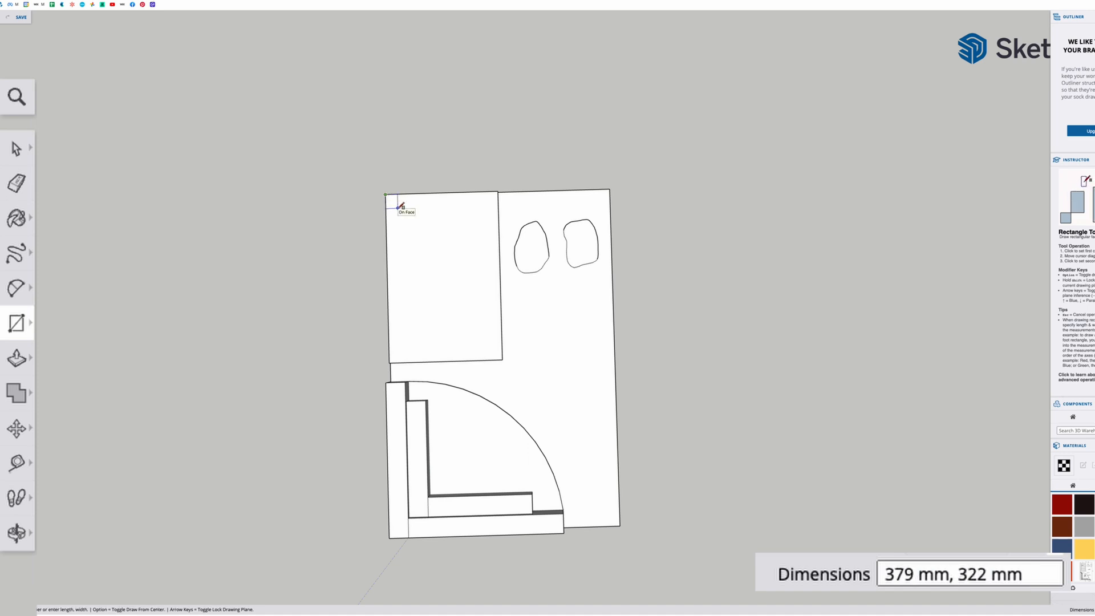
mouse_move(398, 207)
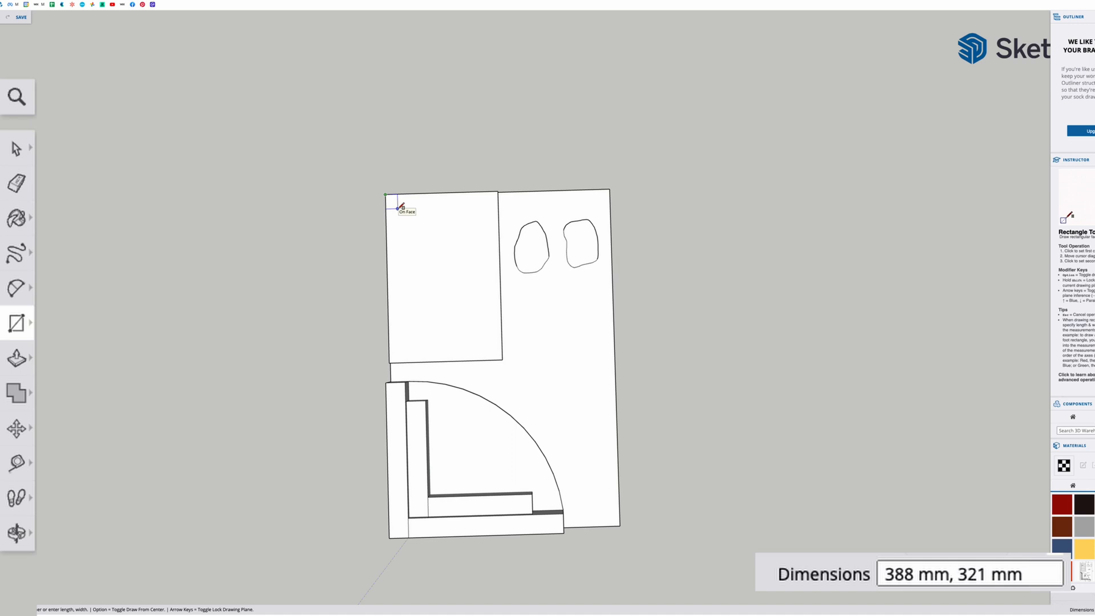
text(1)
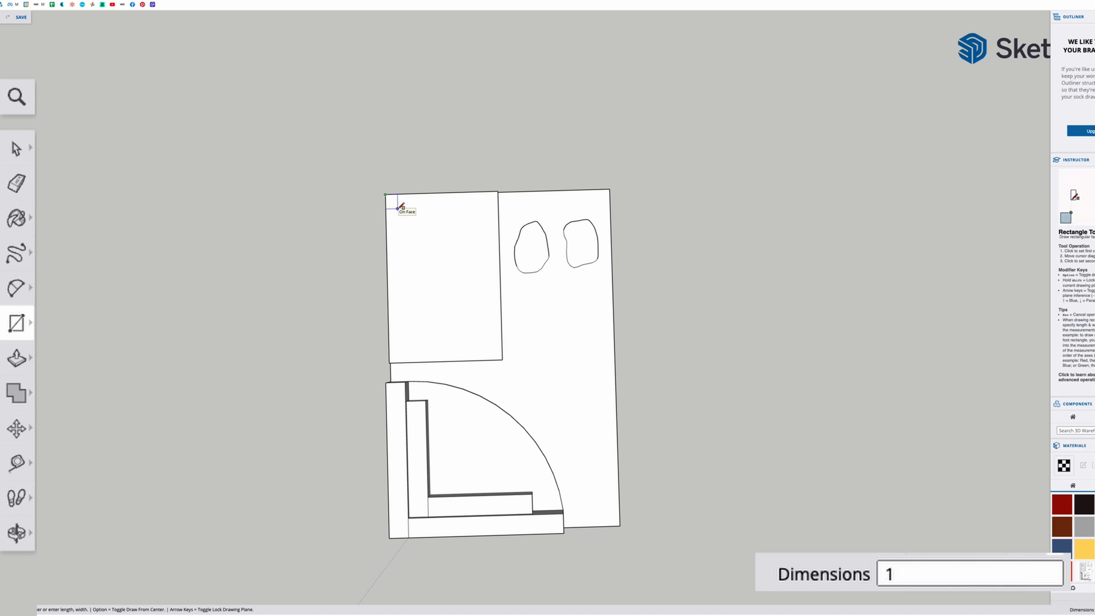
text(140,14)
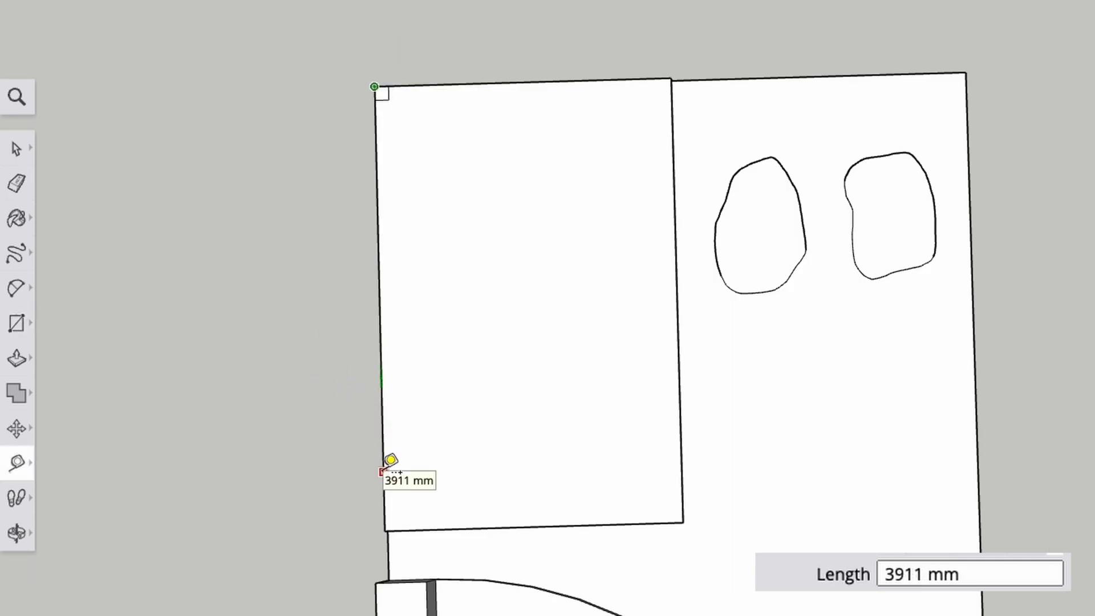
- Set a Tape Measure guide 3600 mm down the left edge from the top-left corner
text(3)
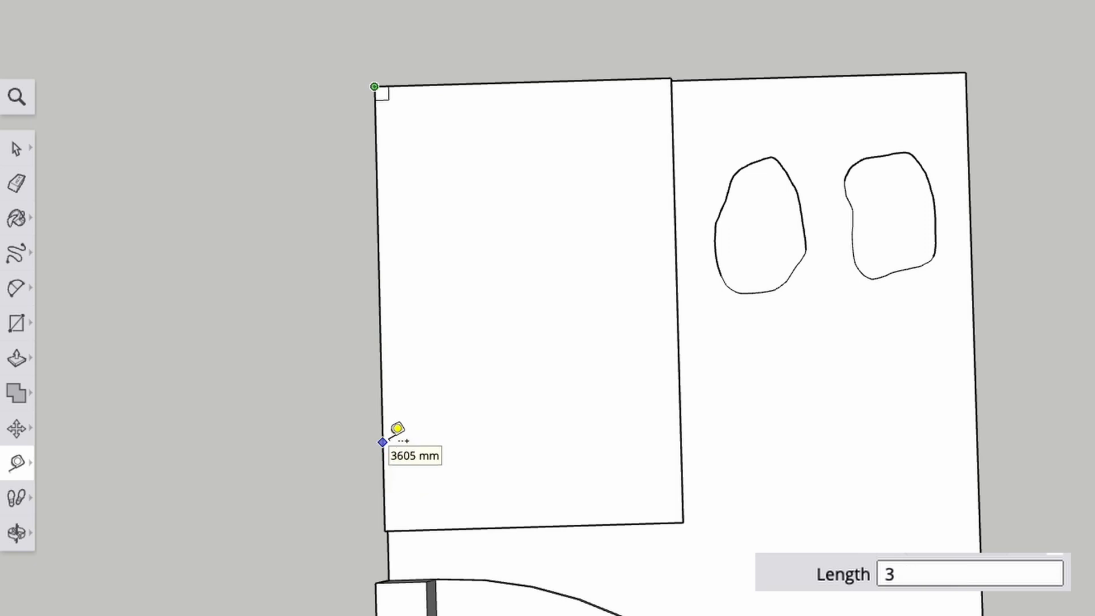
text(3600)
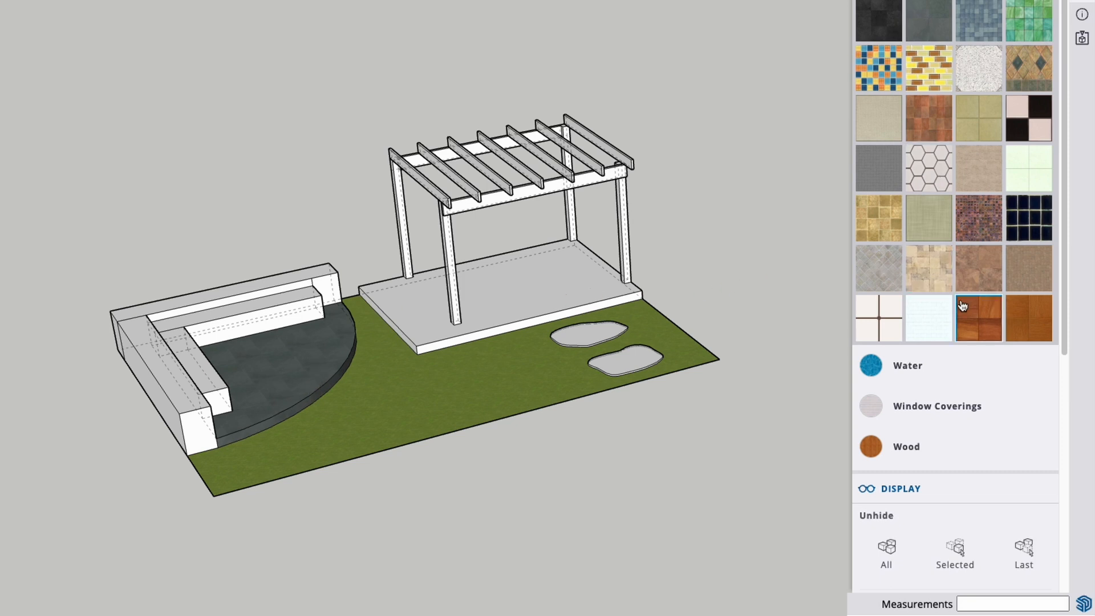
- Browse the Materials panel into the Wood collection to pick a plank texture for the deck
scroll(down, 3)
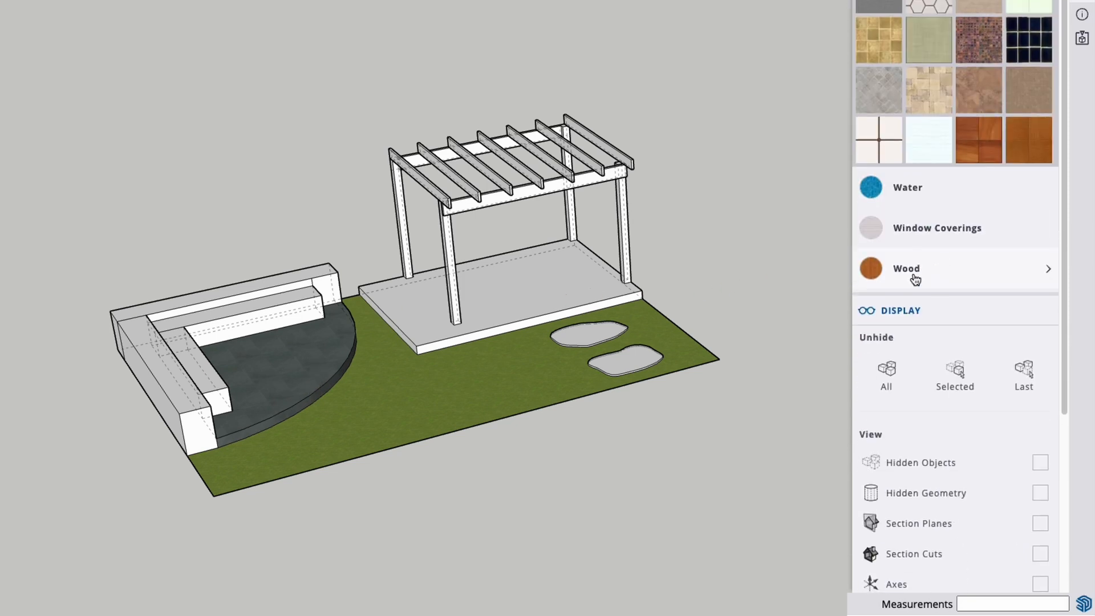
click(905, 268)
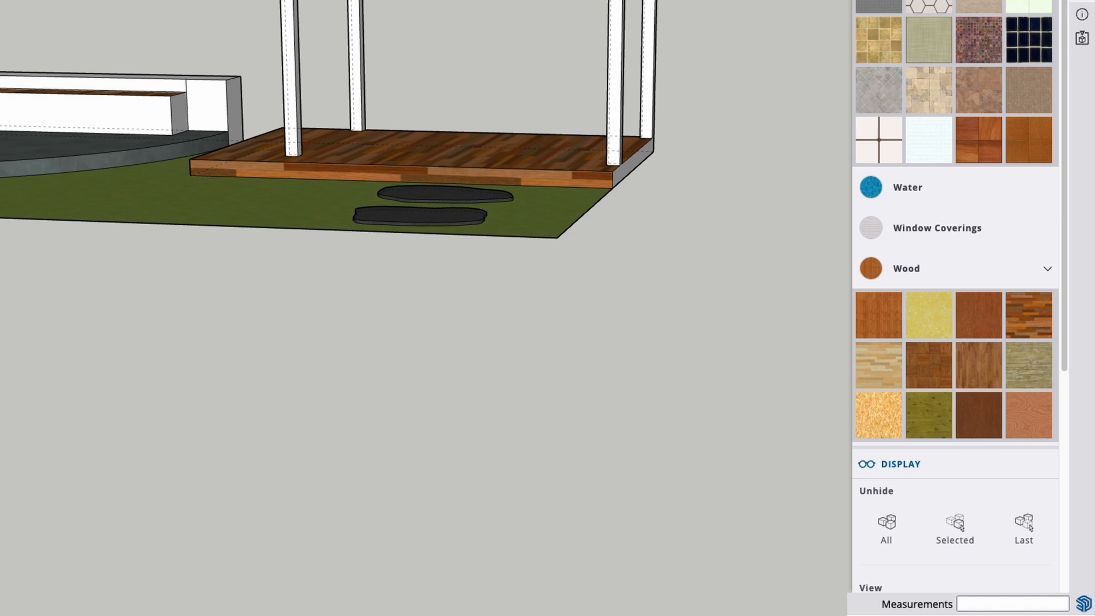
scroll(down, 3)
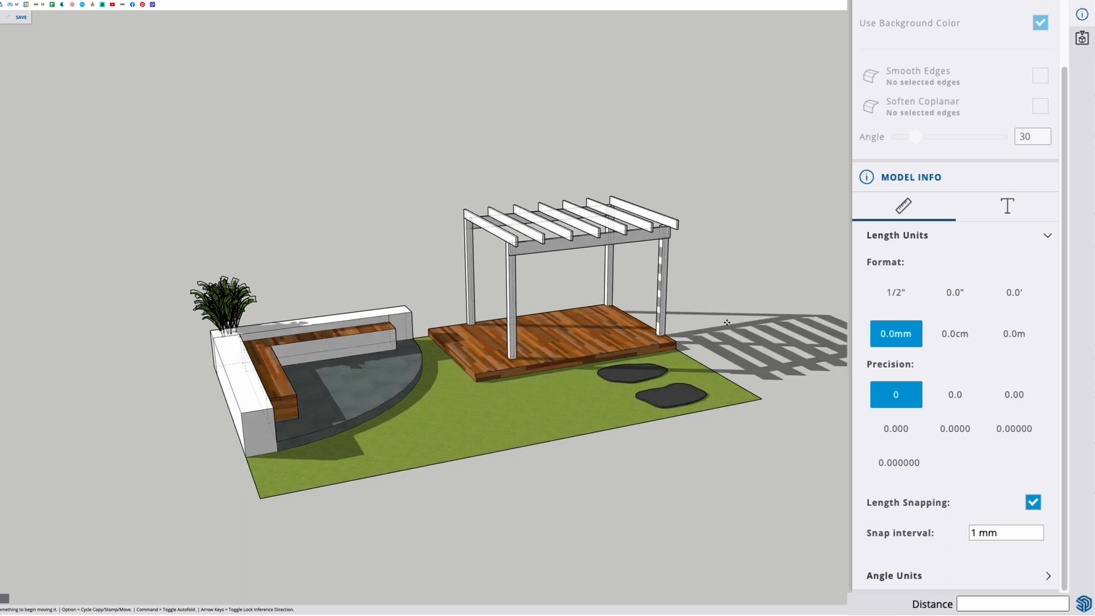
mouse_move(1090, 86)
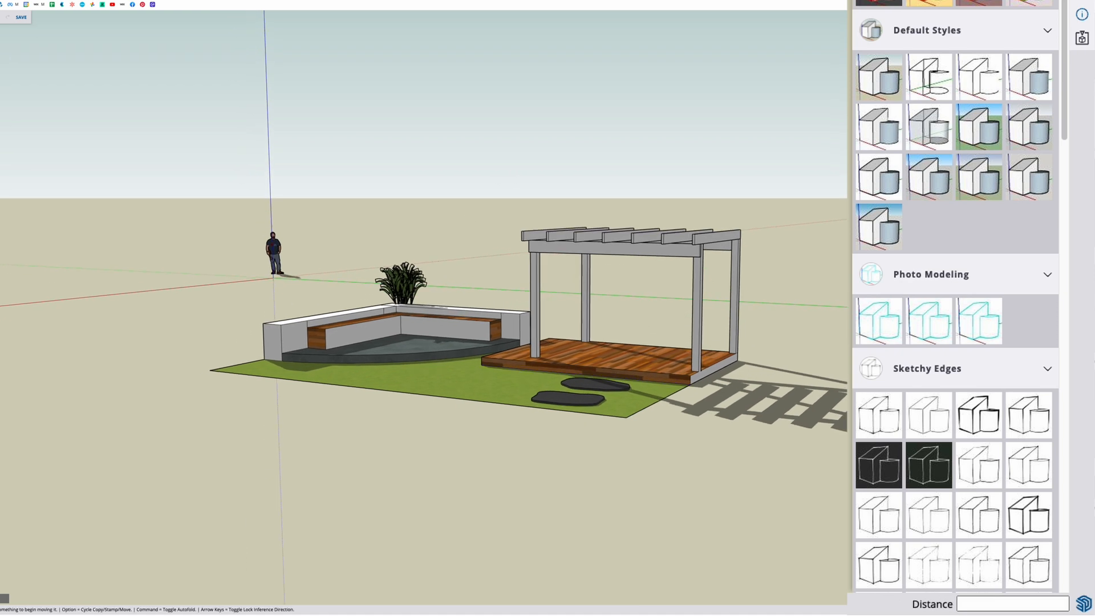
mouse_move(932, 247)
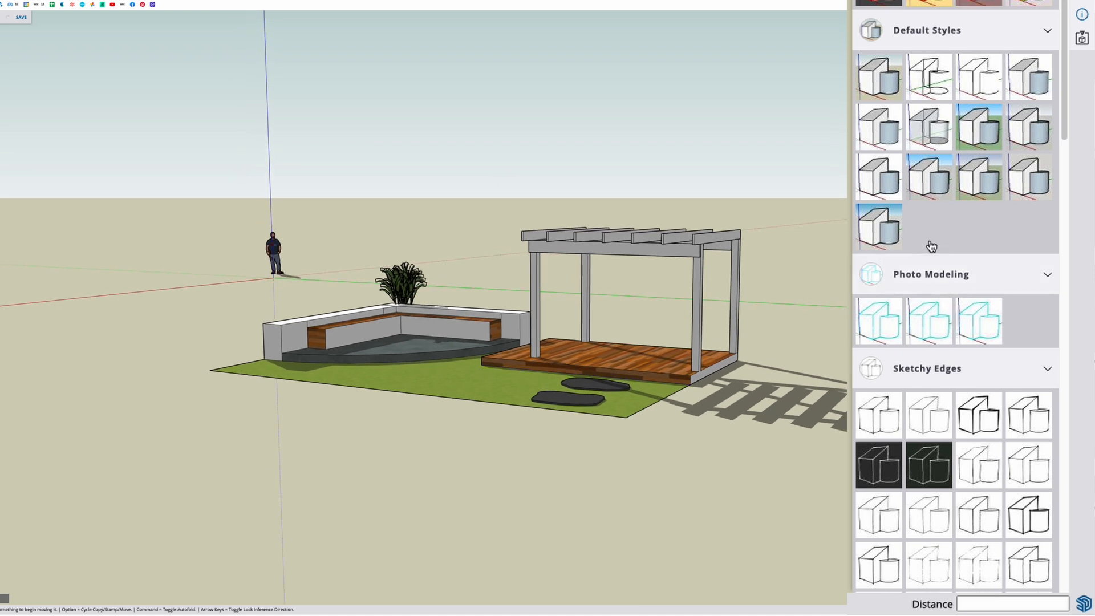
- Choose a plain style in the Styles panel to reset the scene background
click(878, 226)
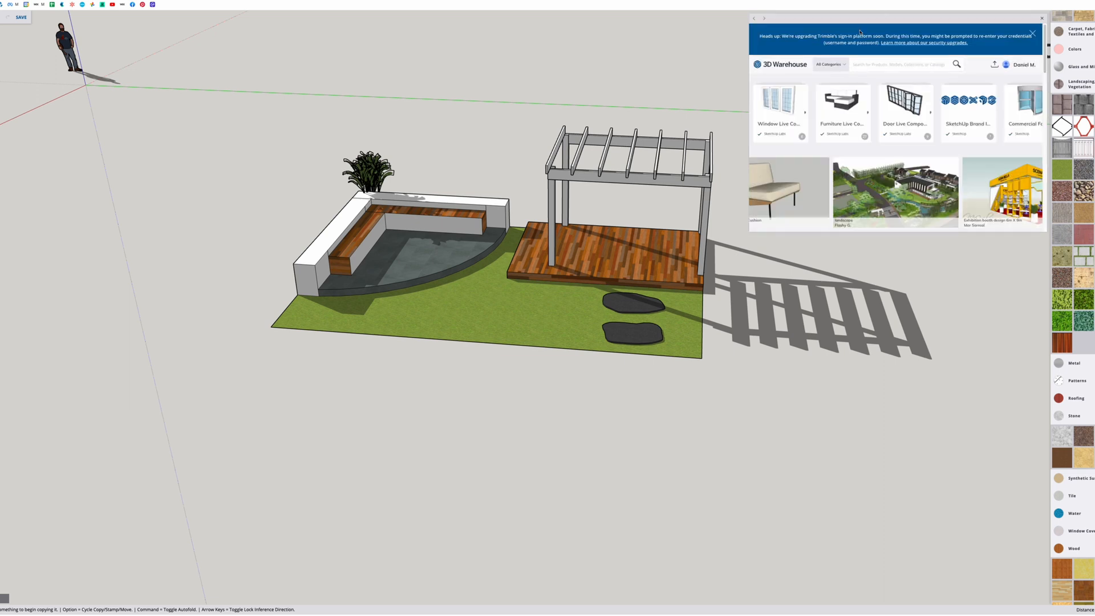
- Search 3D Warehouse for 'dining table' and download a chosen table model
text(dining)
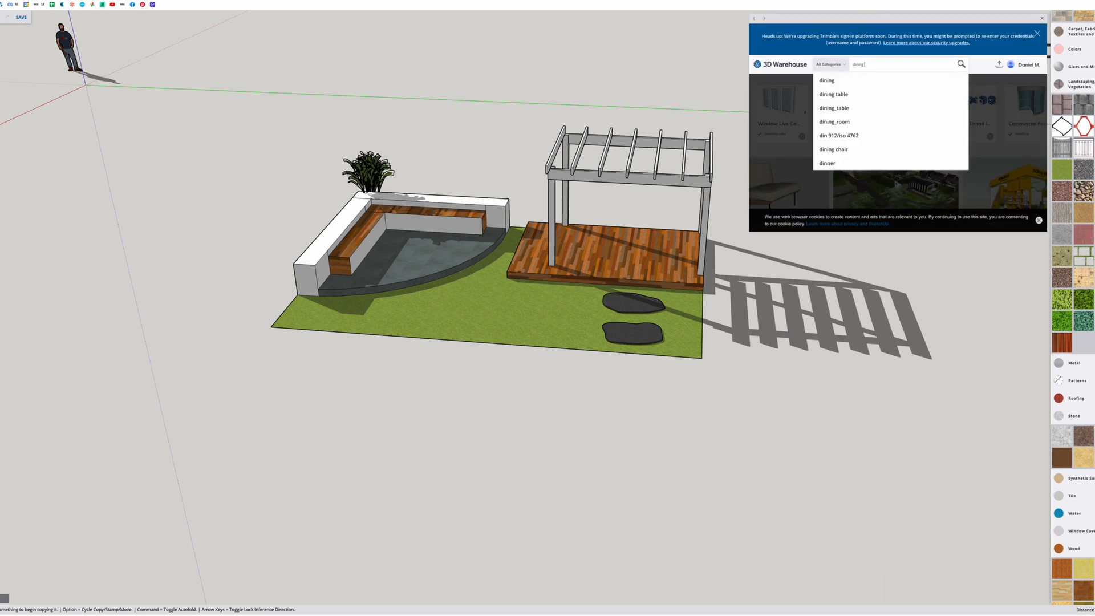
click(833, 93)
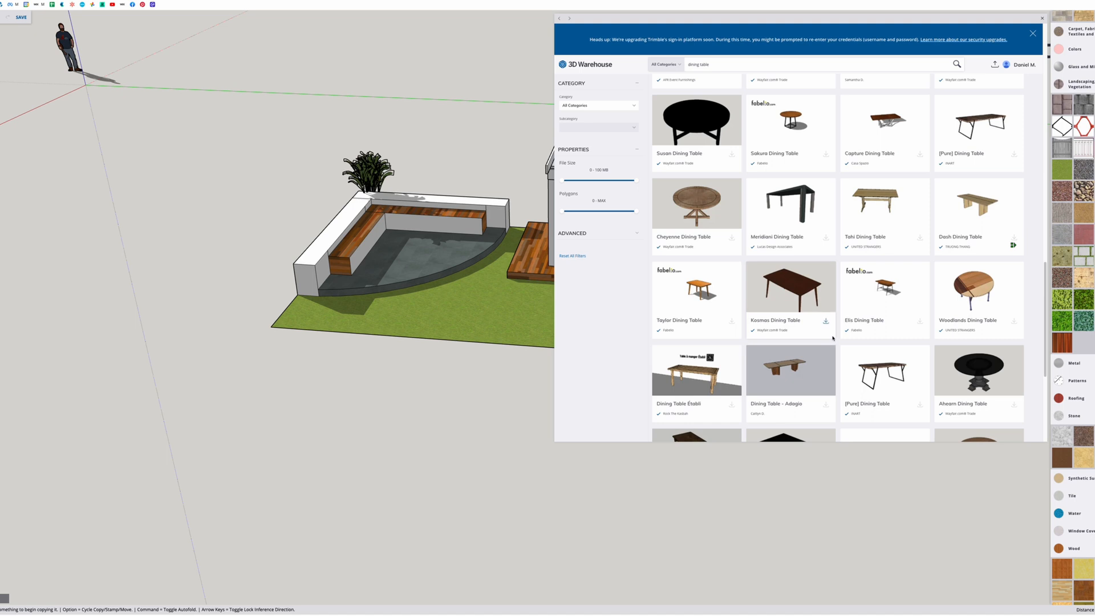
scroll(down, 3)
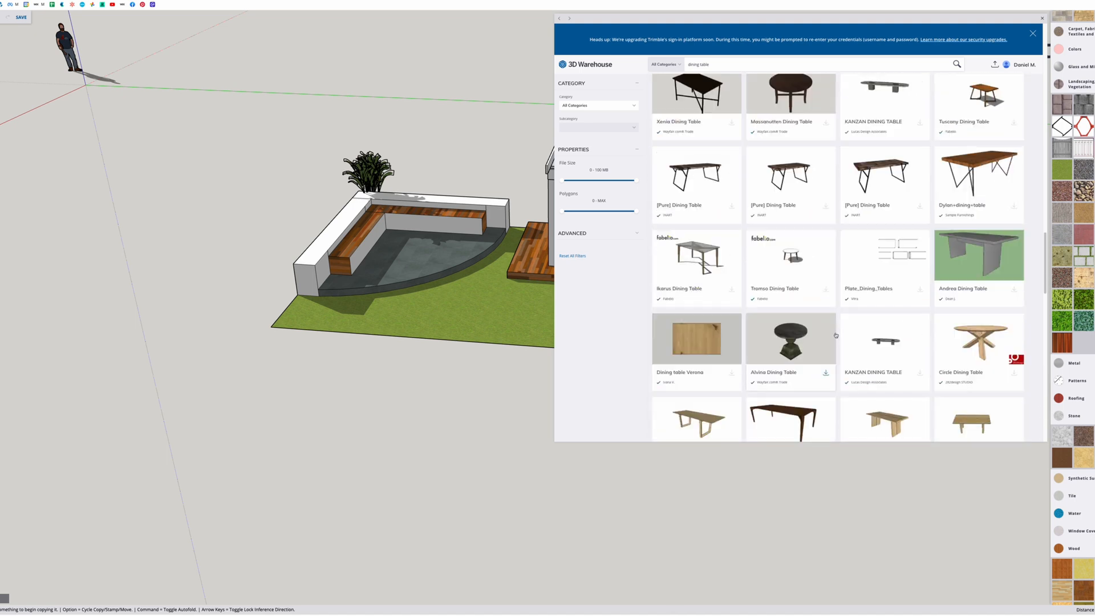
click(1033, 33)
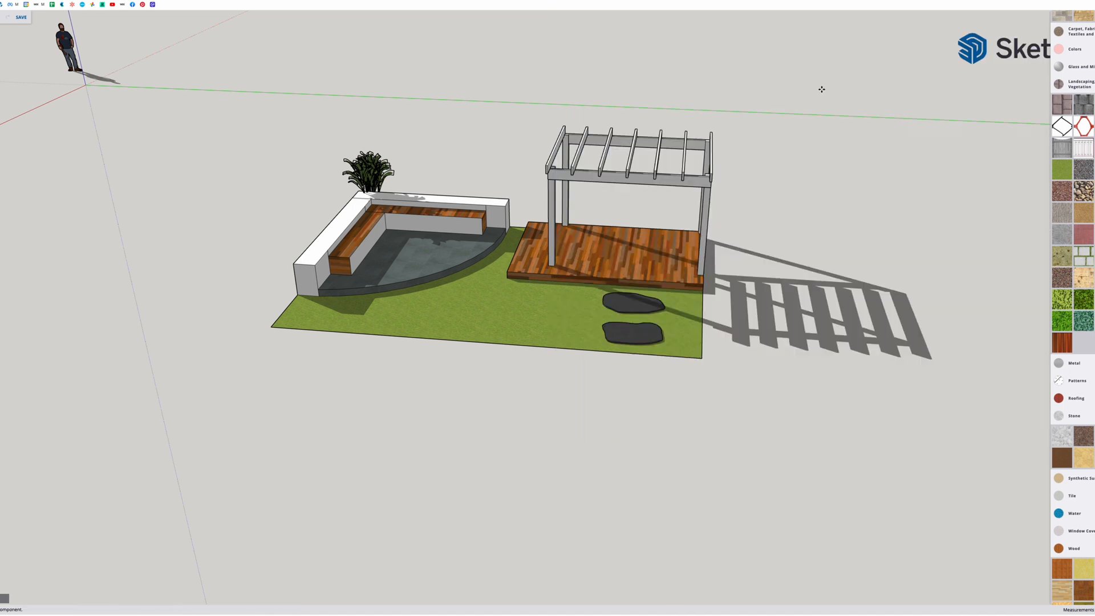
- Open the Styles tray and scroll to its Display section for hidden objects, section cuts, axes and guides
click(621, 237)
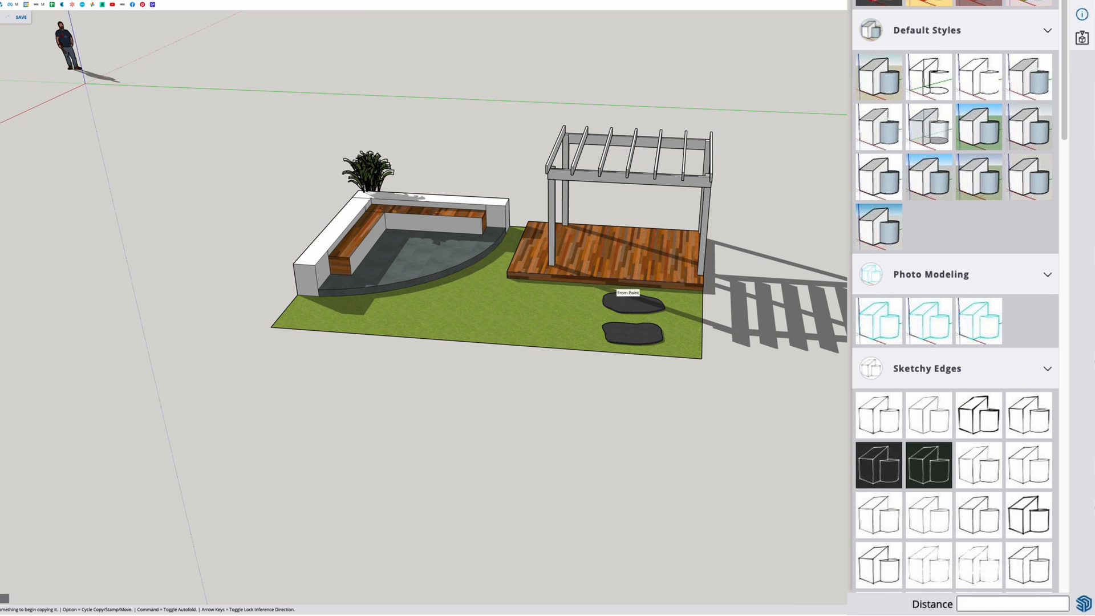
scroll(down, 3)
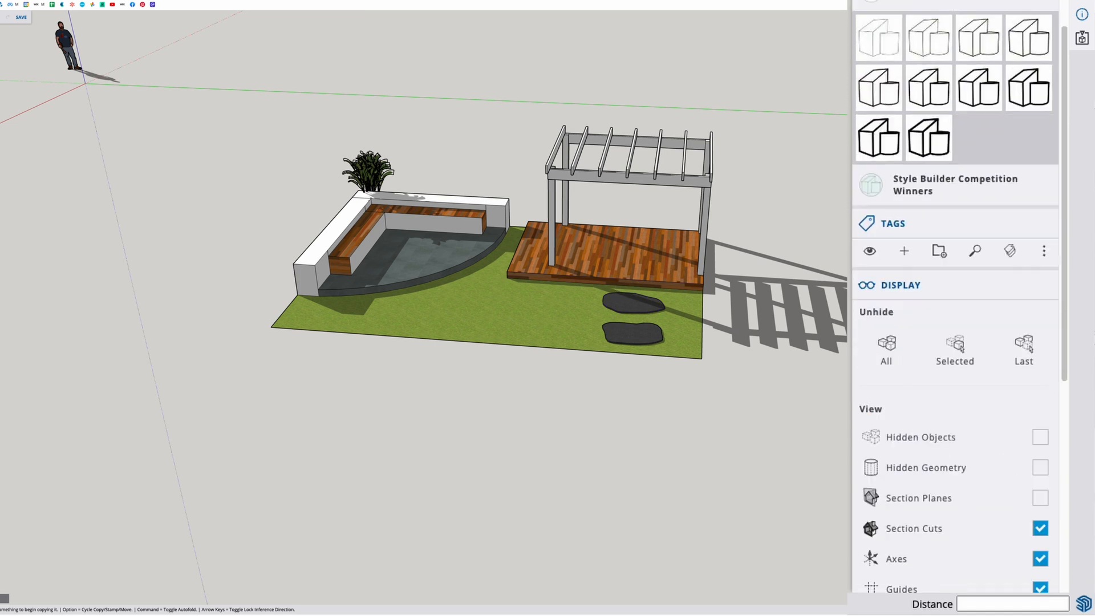